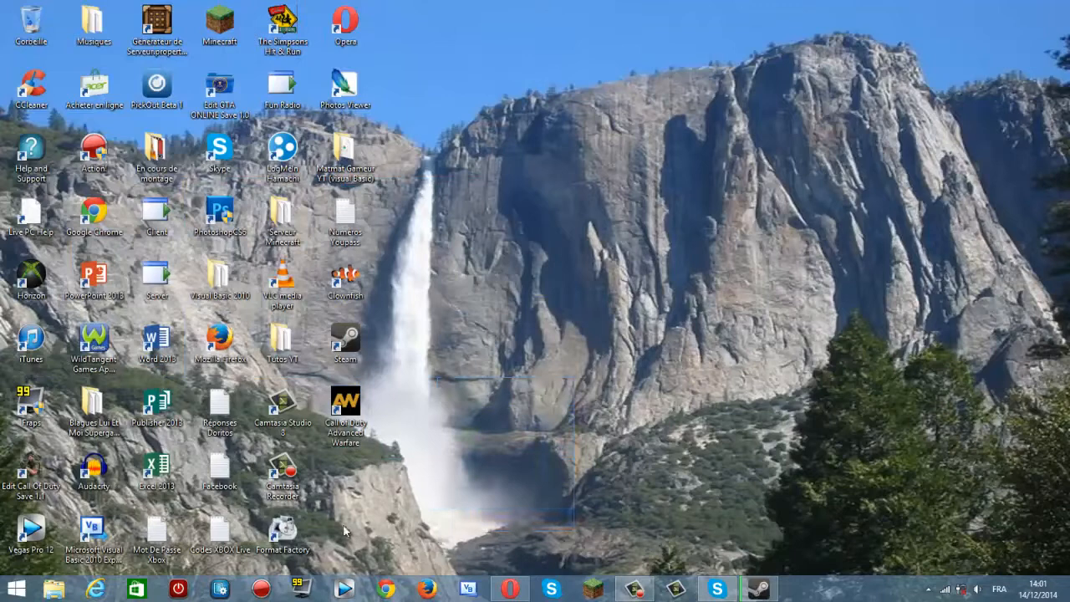
Step: Check the game library and download progress in Steam, then hide Steam
click(345, 409)
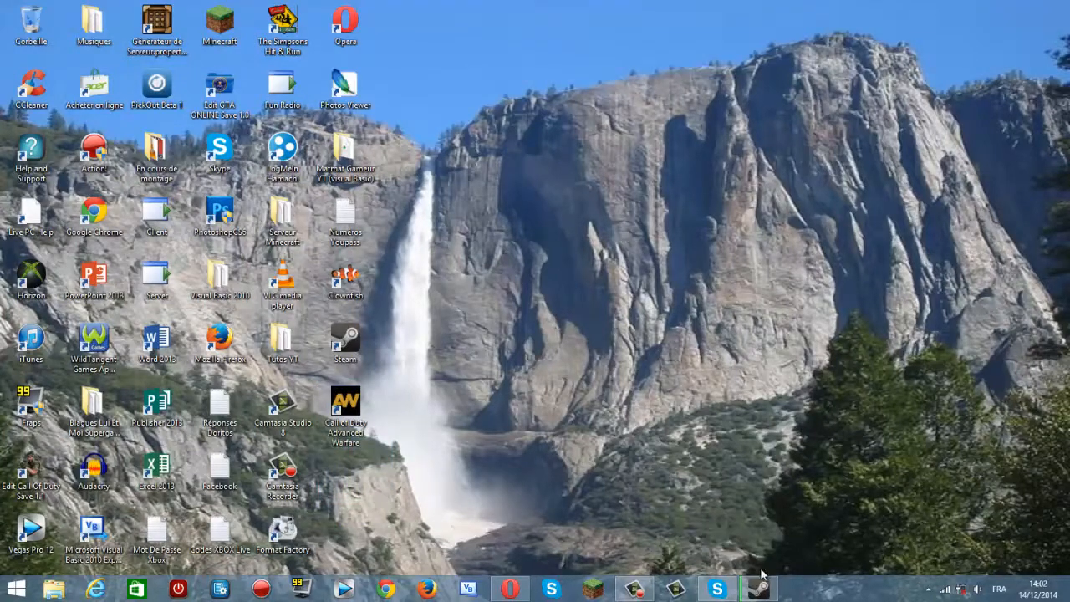
click(757, 588)
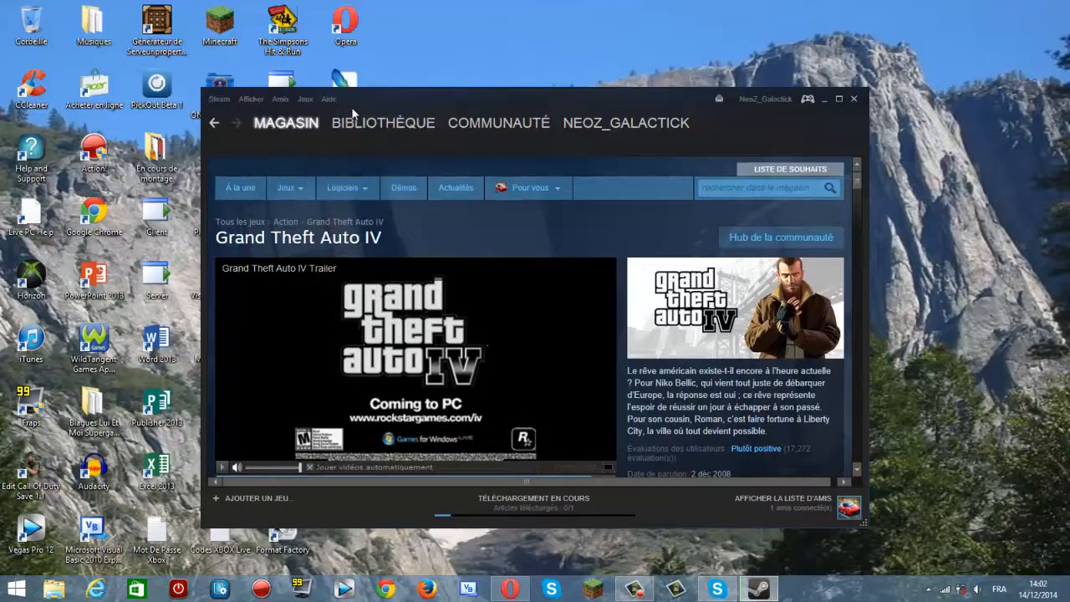
click(383, 122)
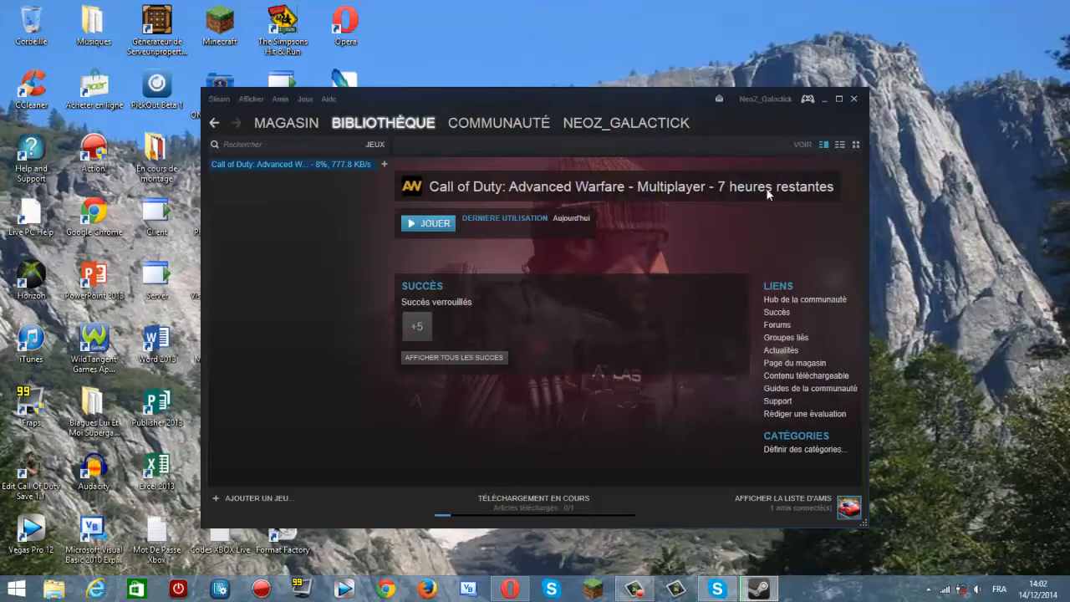
mouse_move(826, 106)
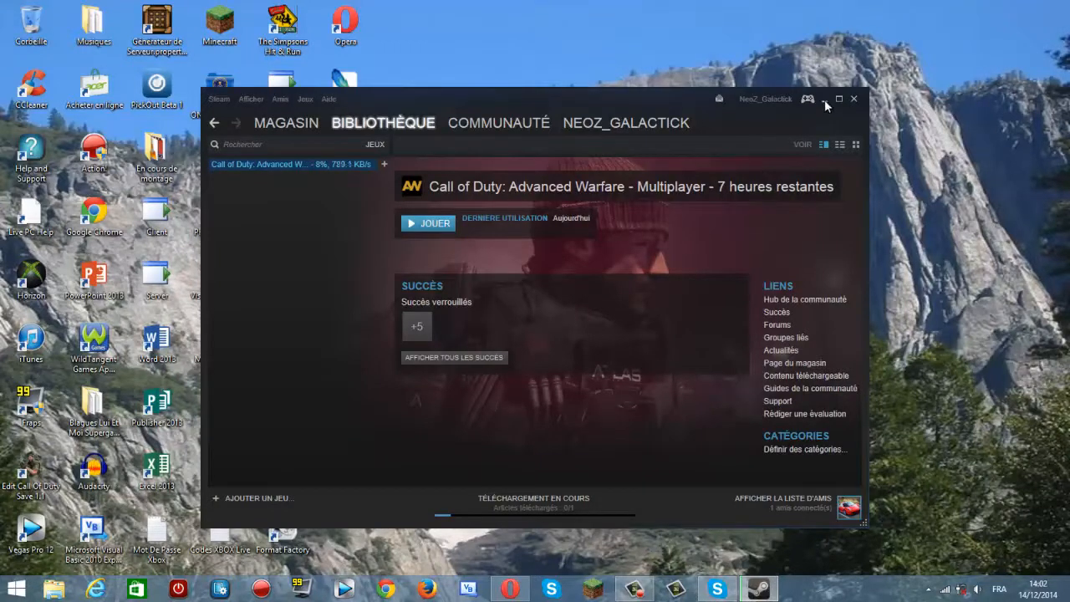
click(838, 98)
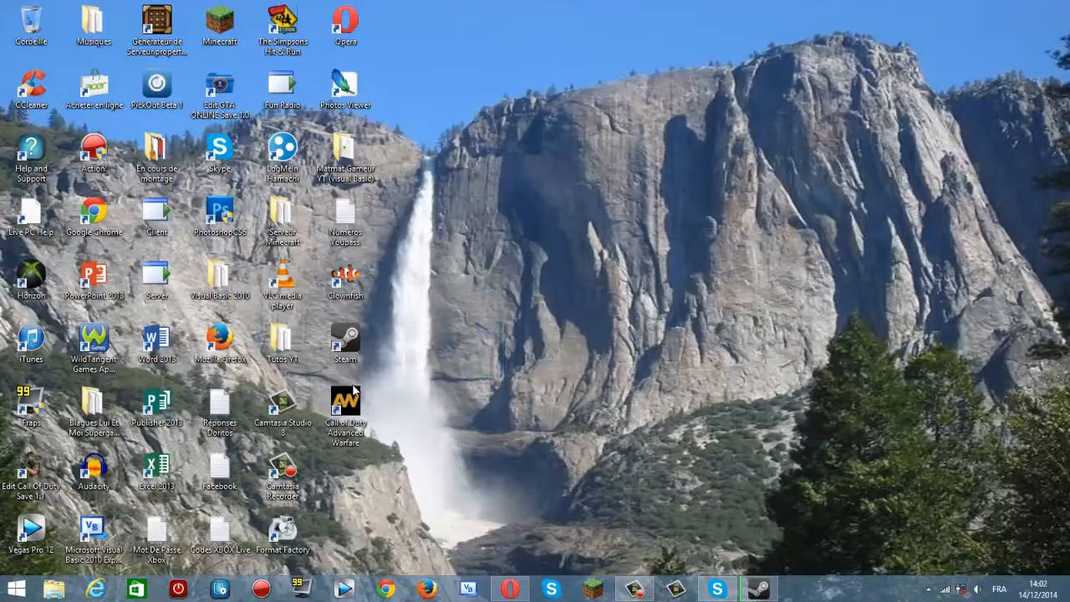
Step: Try launching Call of Duty Advanced Warfare twice, then open the Wired tutorial's edit page in Opera
double_click(346, 405)
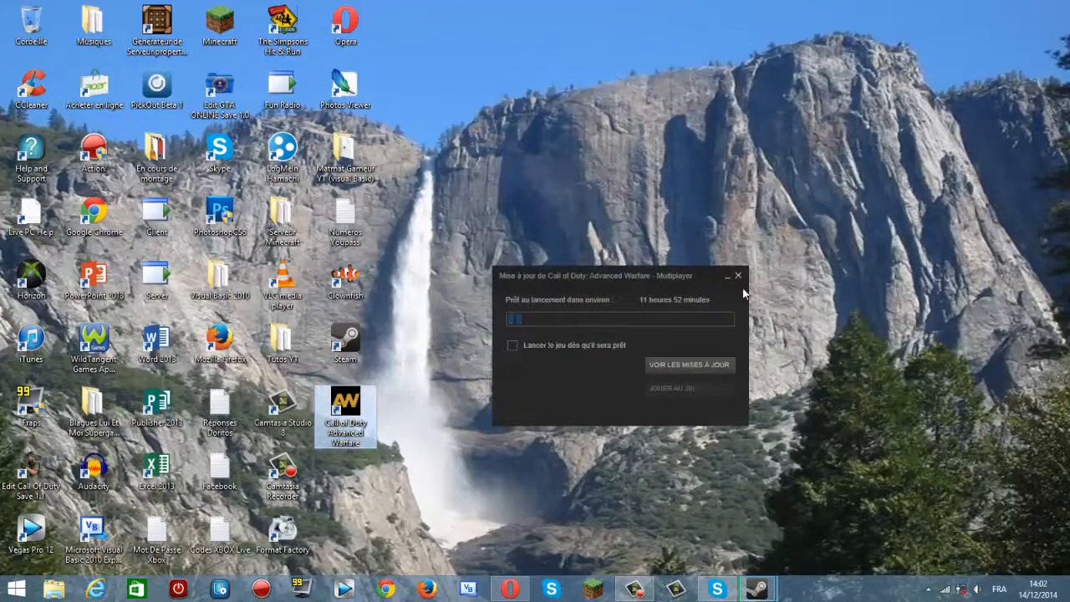
click(737, 275)
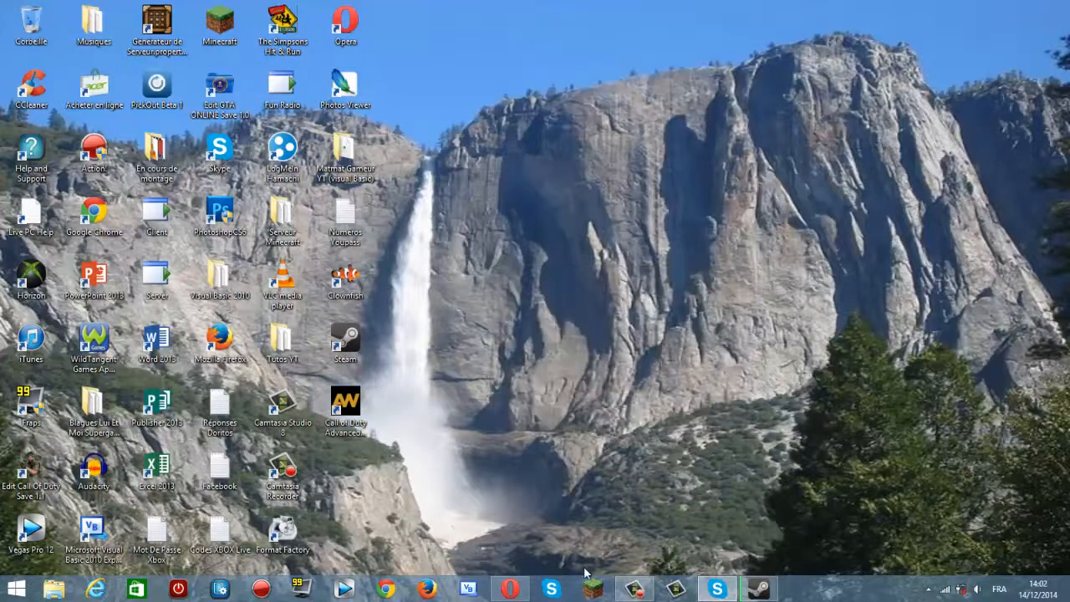
mouse_move(510, 589)
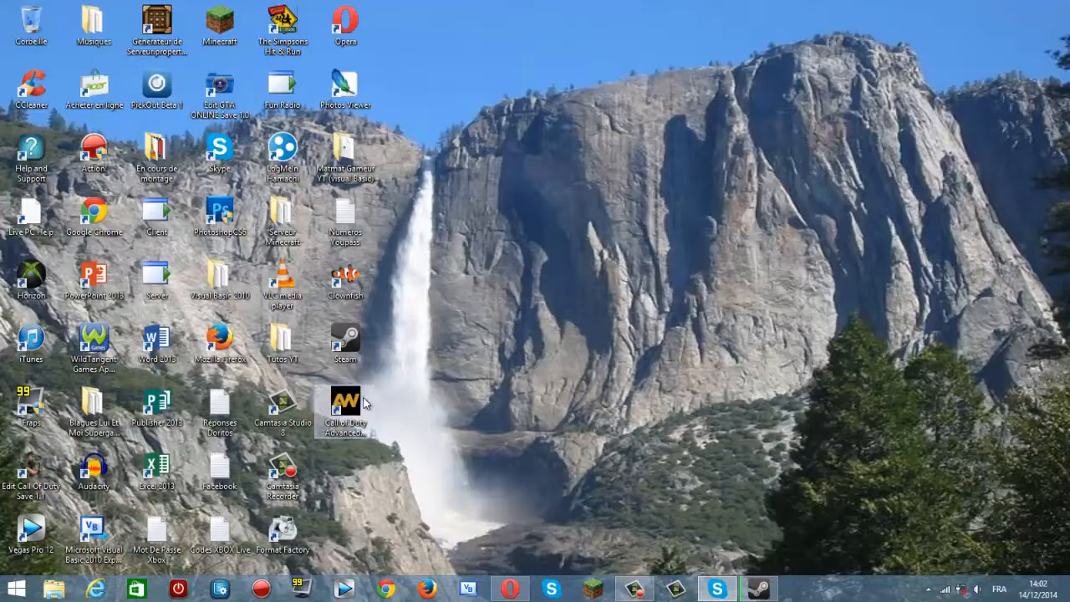
double_click(345, 402)
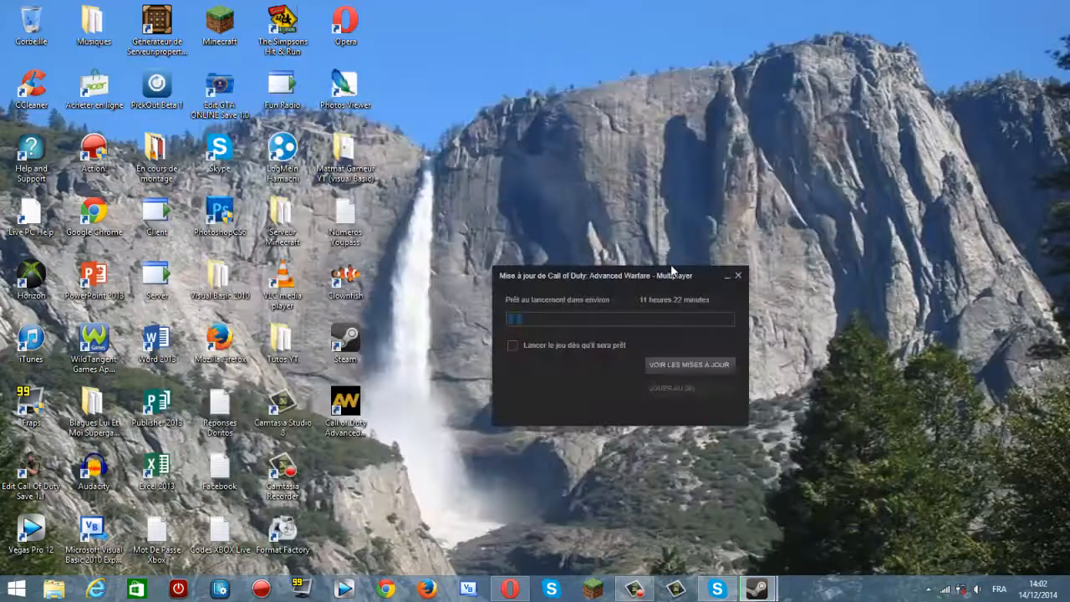
click(738, 275)
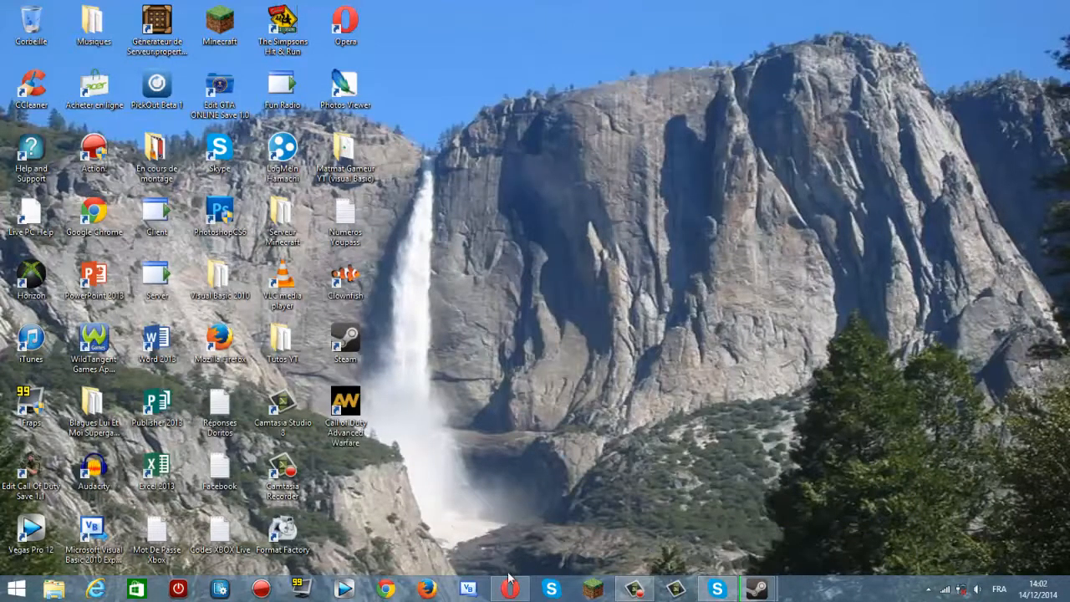
click(509, 589)
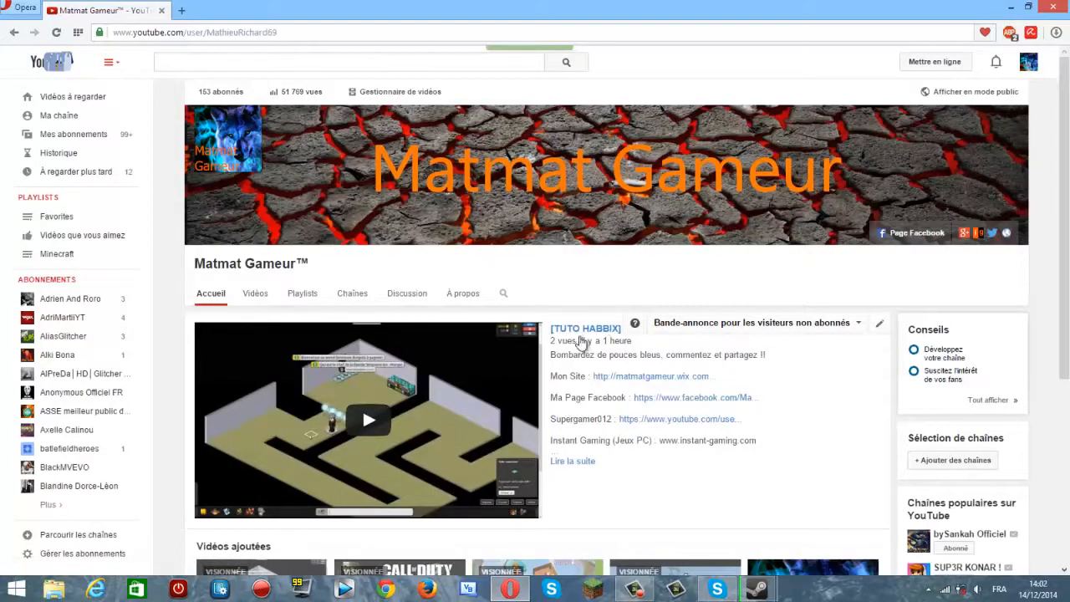
click(367, 419)
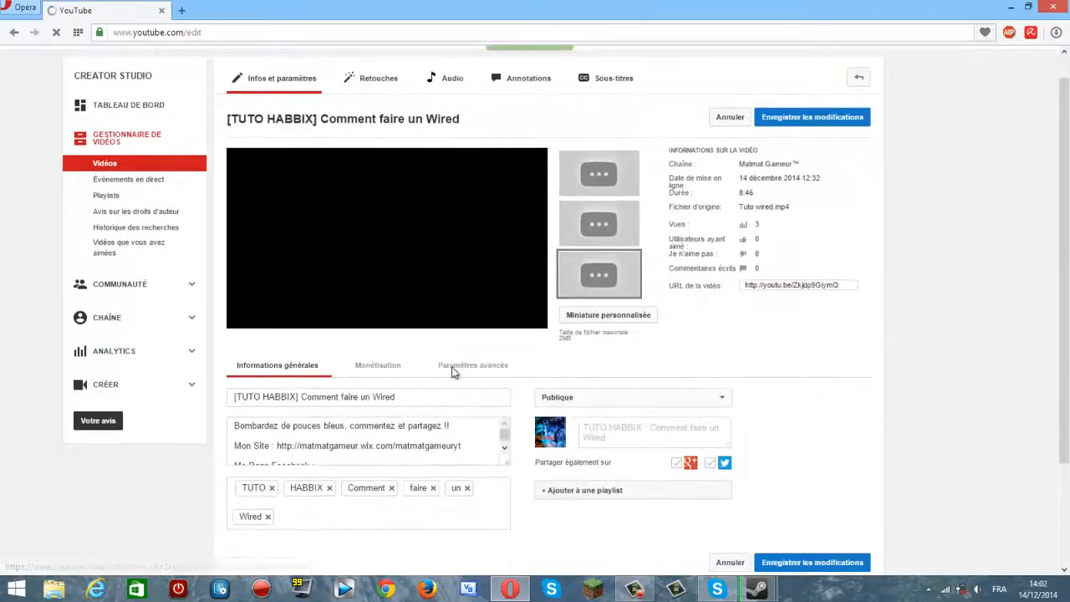
Step: Save the advanced settings with Syndication on Partout, triggering the syndication permission error
click(472, 364)
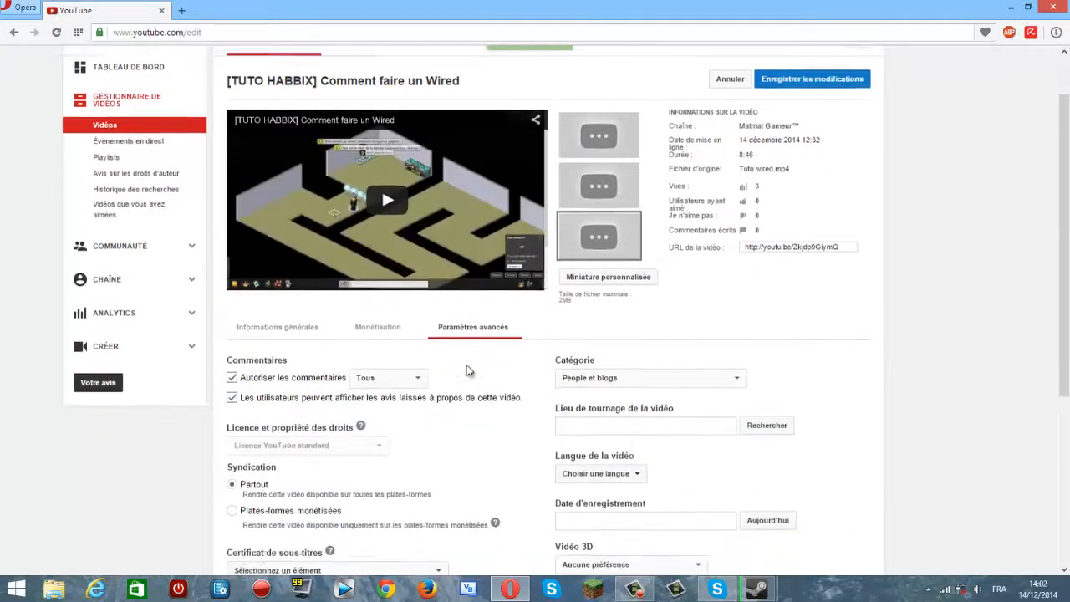
scroll(down, 3)
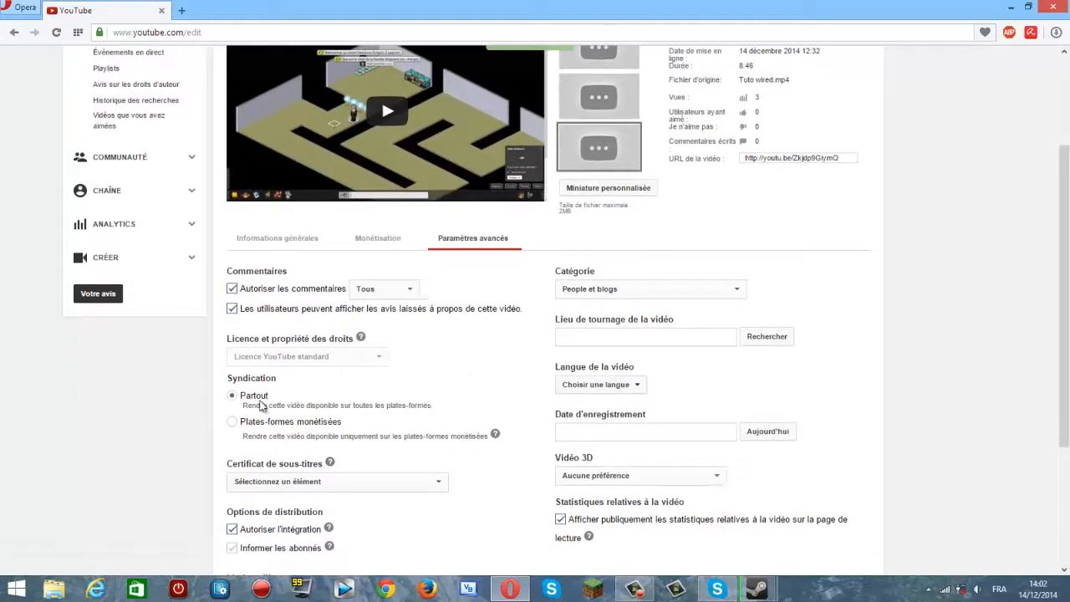
mouse_move(415, 404)
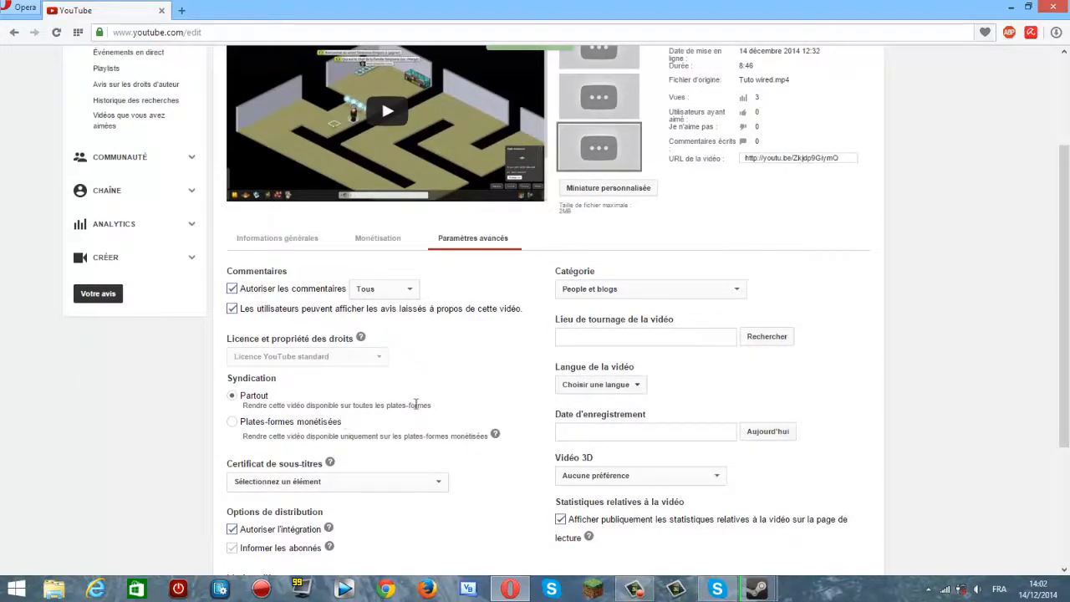
scroll(down, 3)
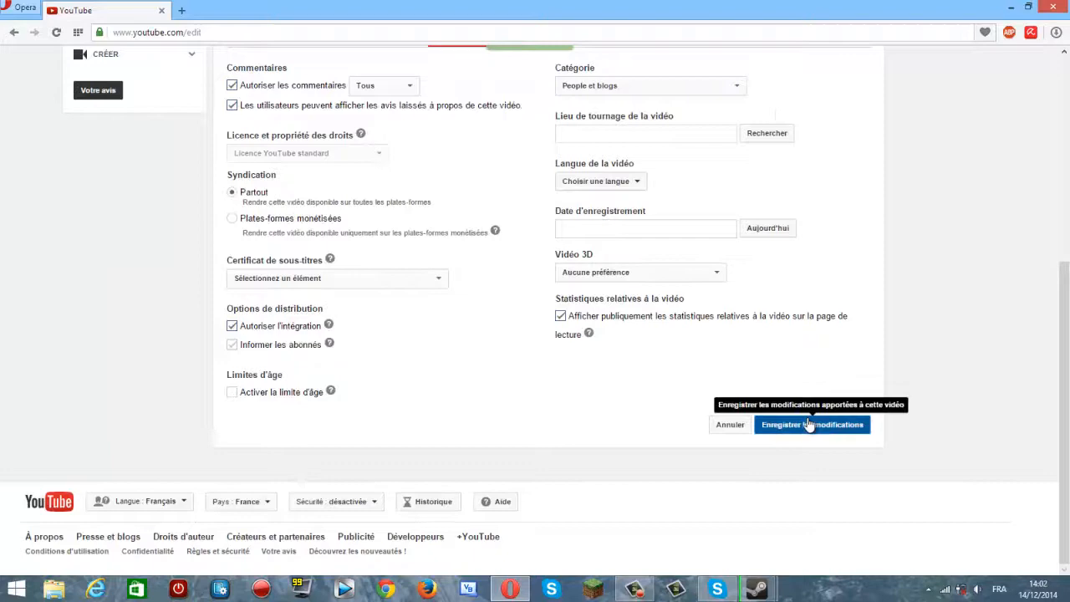
click(811, 424)
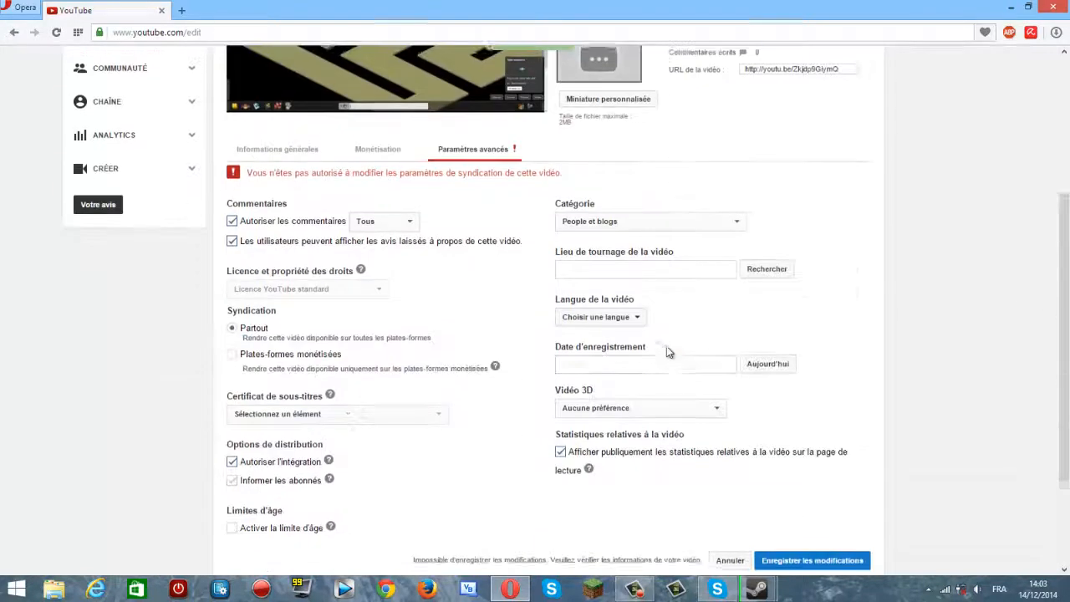
Step: Switch Syndication to Plates-formes monétisées
scroll(down, 3)
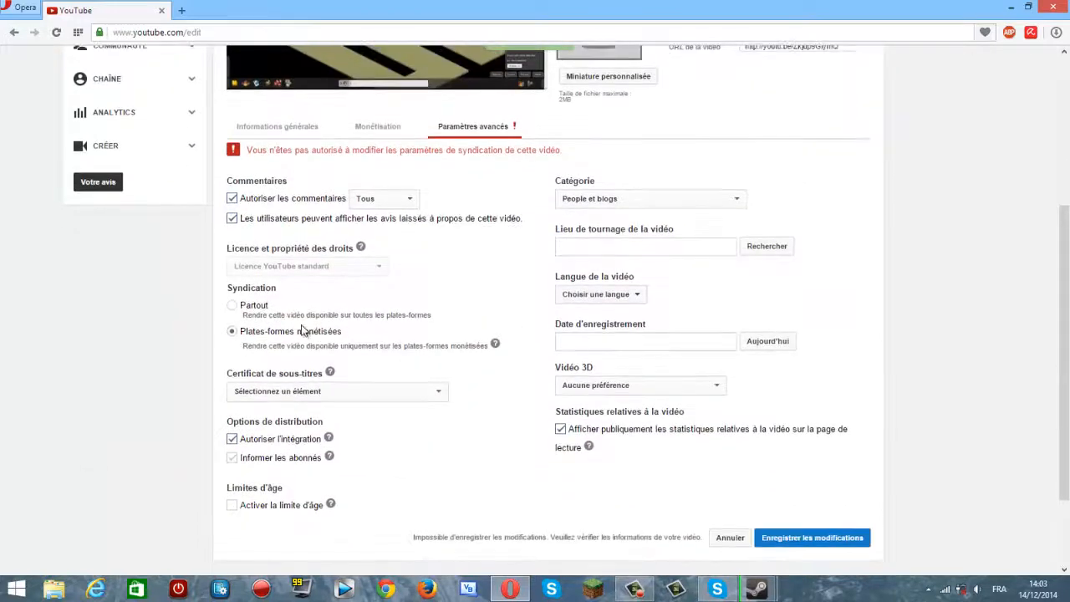
click(811, 537)
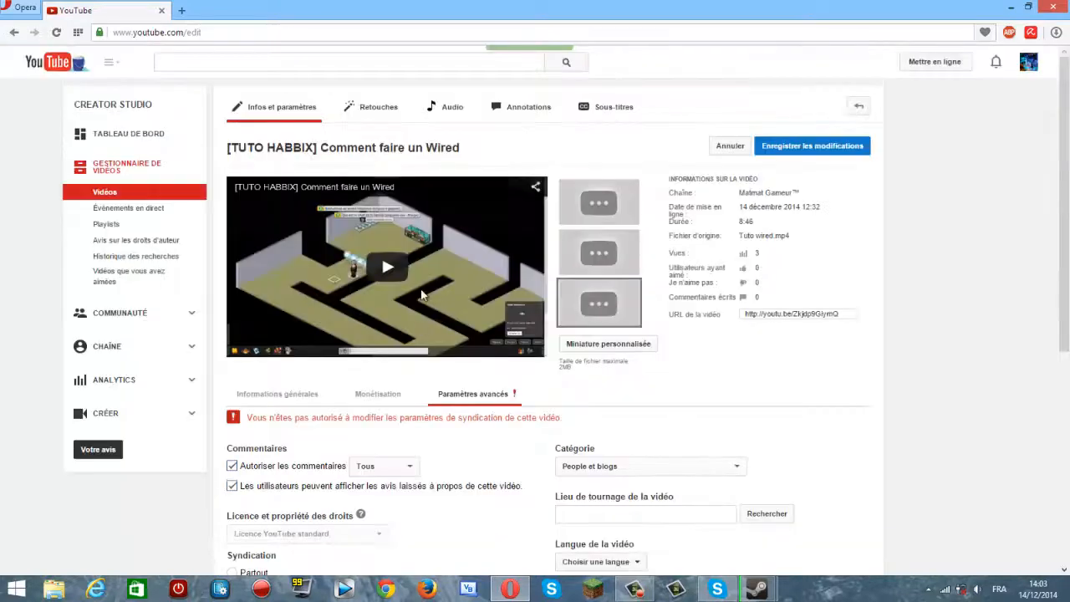
Step: Look through the tabs, close the edit page and confirm Quitter cette page
scroll(down, 3)
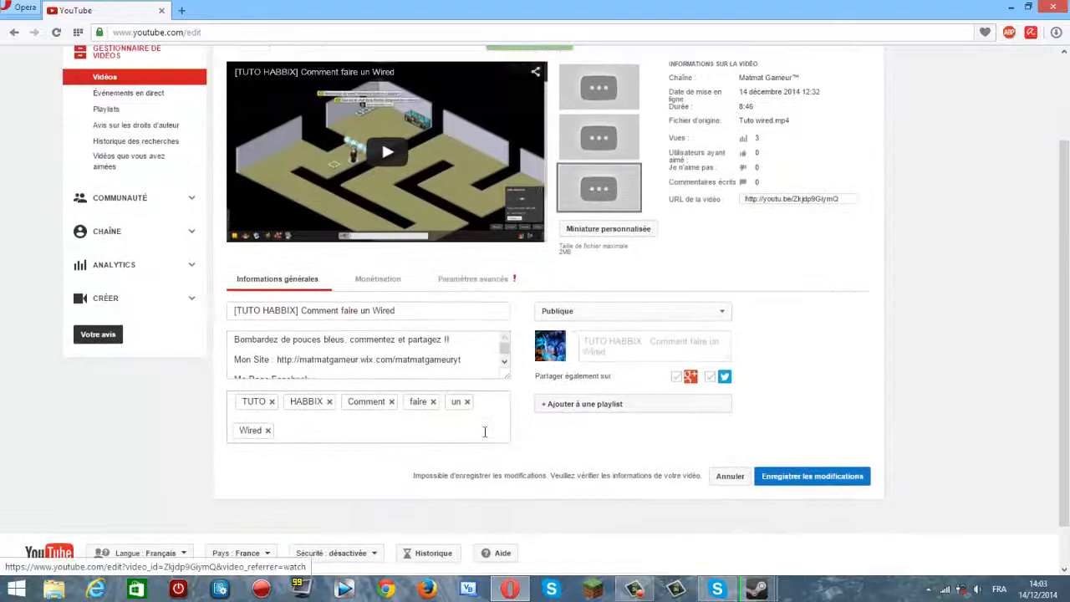
scroll(down, 3)
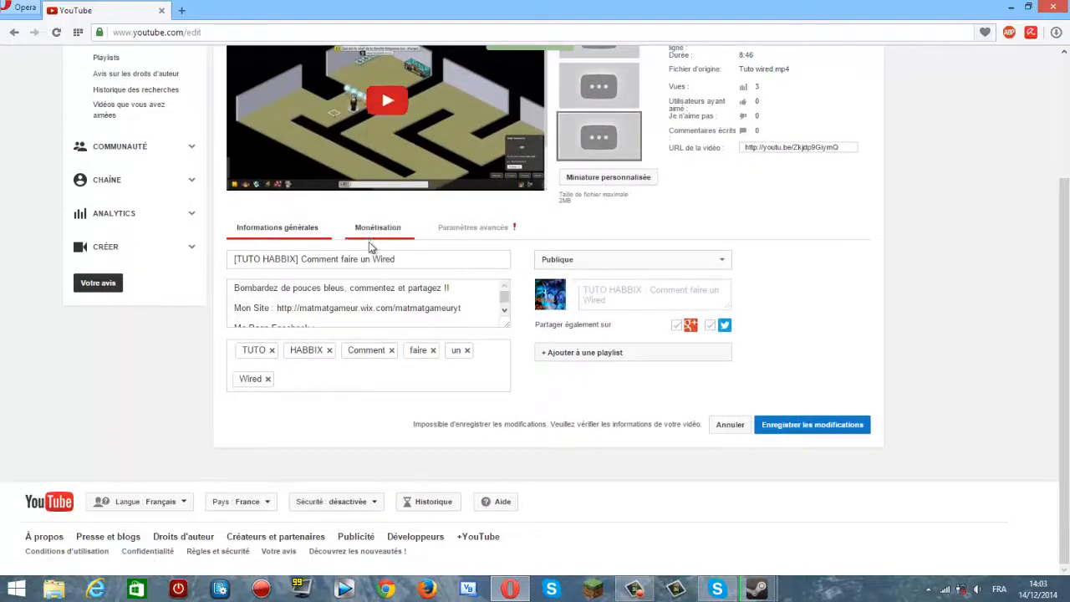
click(472, 227)
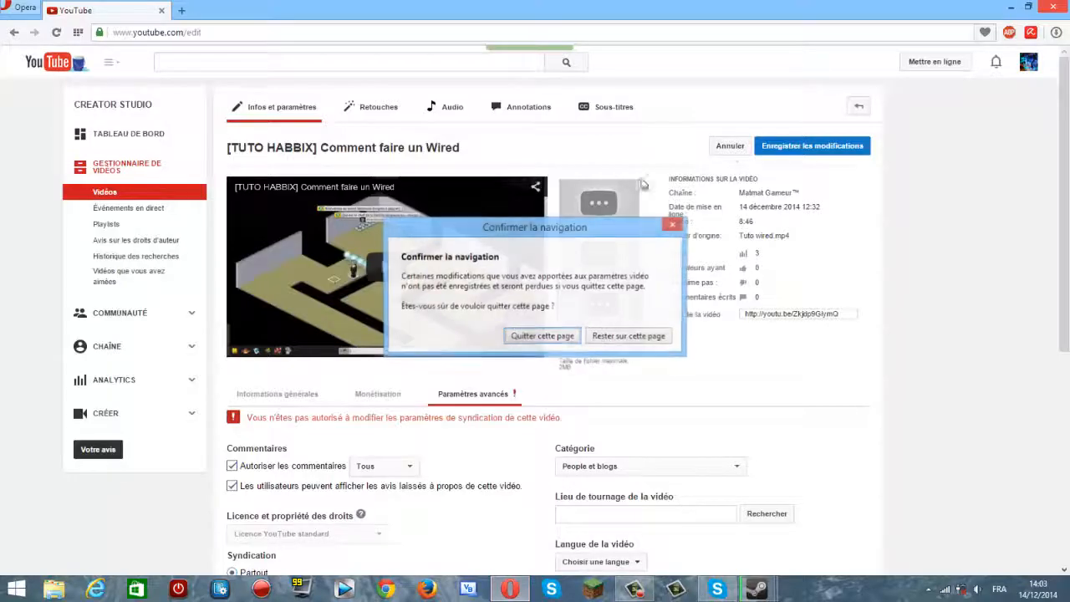
click(541, 335)
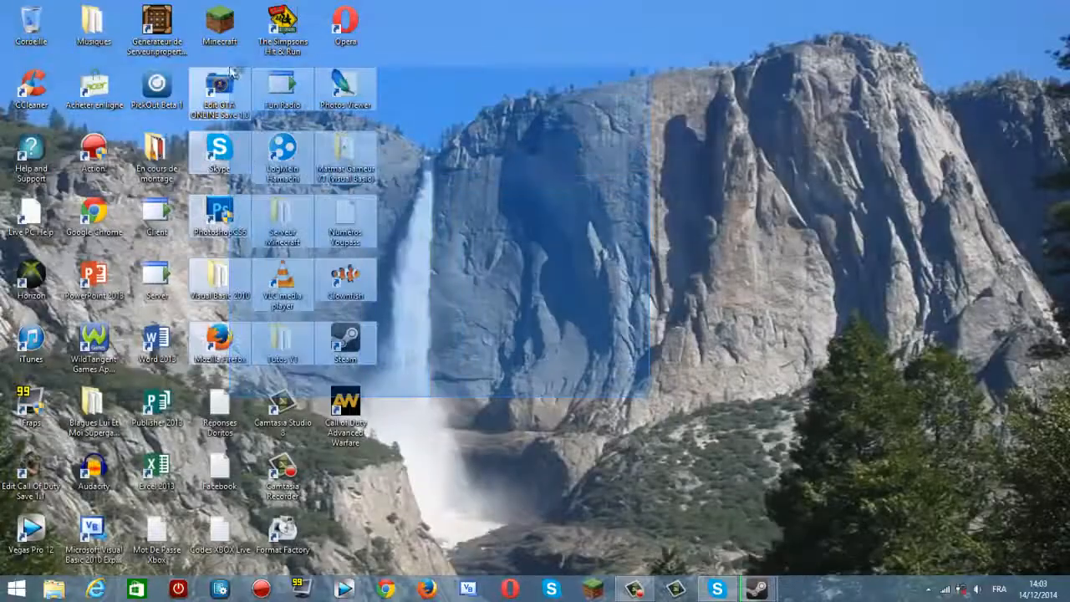